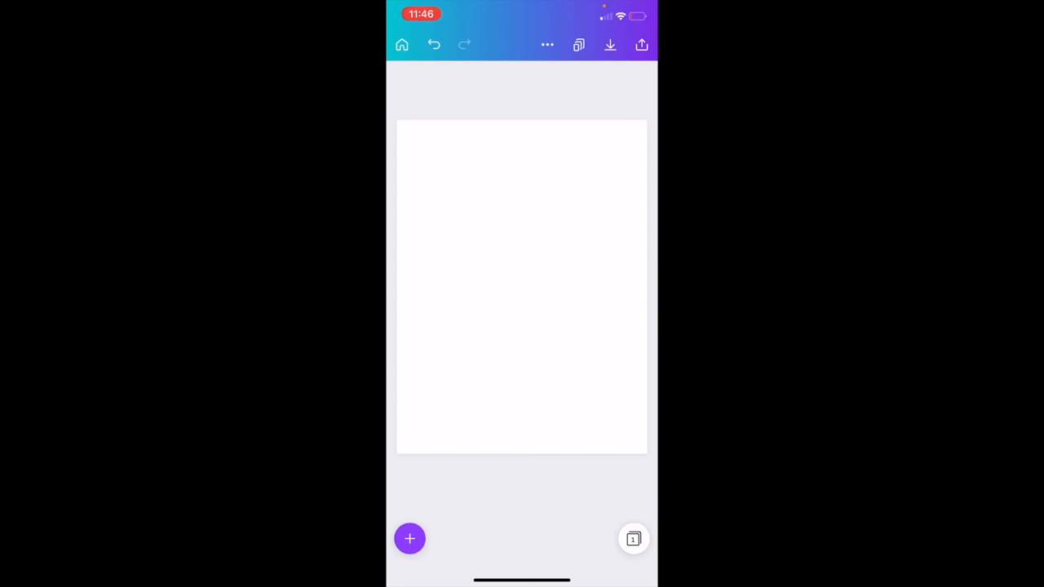
Open the Elements library from the + add panel on the blank design.
click(409, 538)
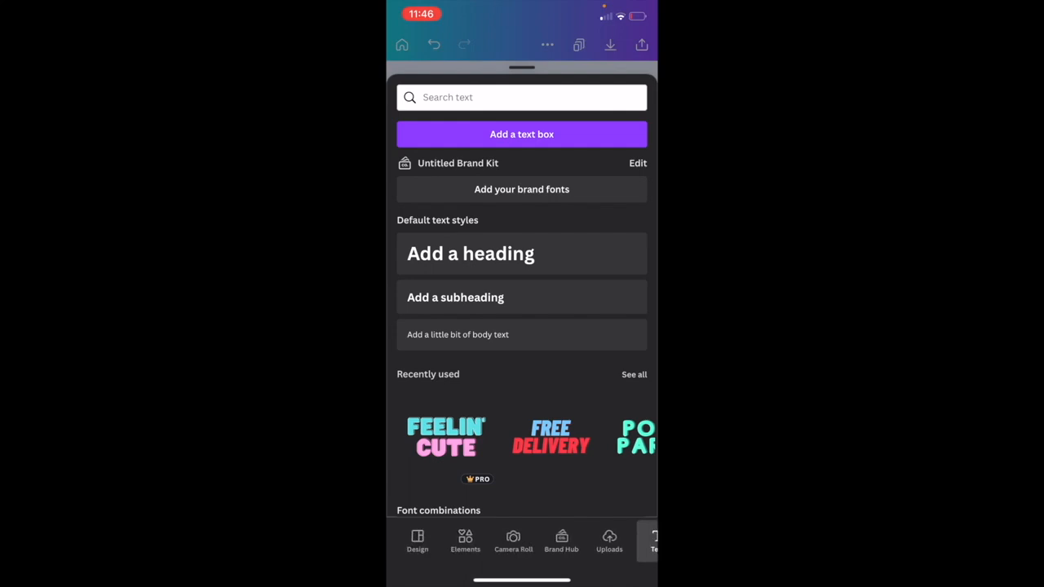
click(465, 541)
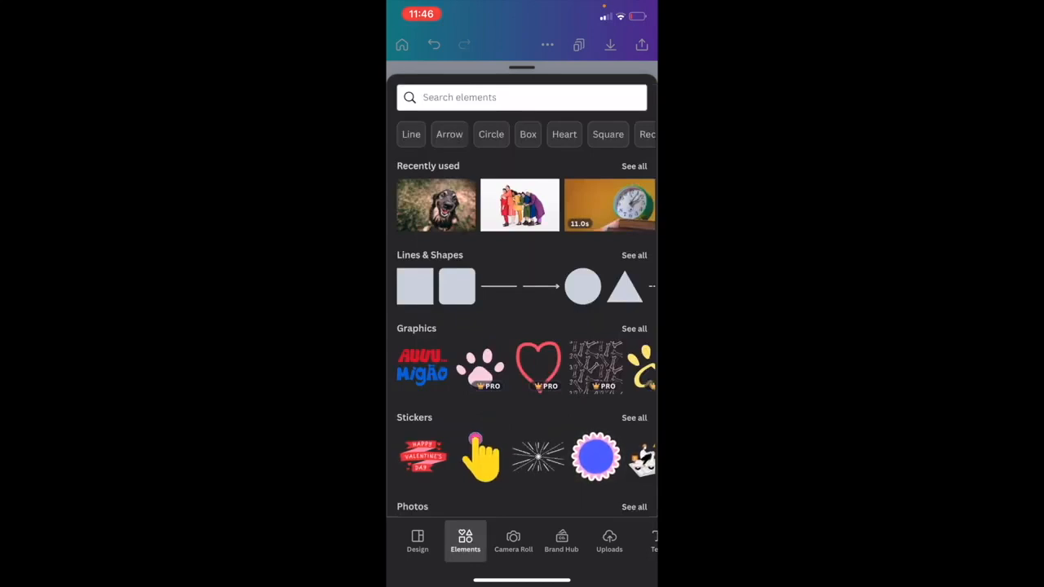
Search the elements library for 'Cat'.
click(522, 97)
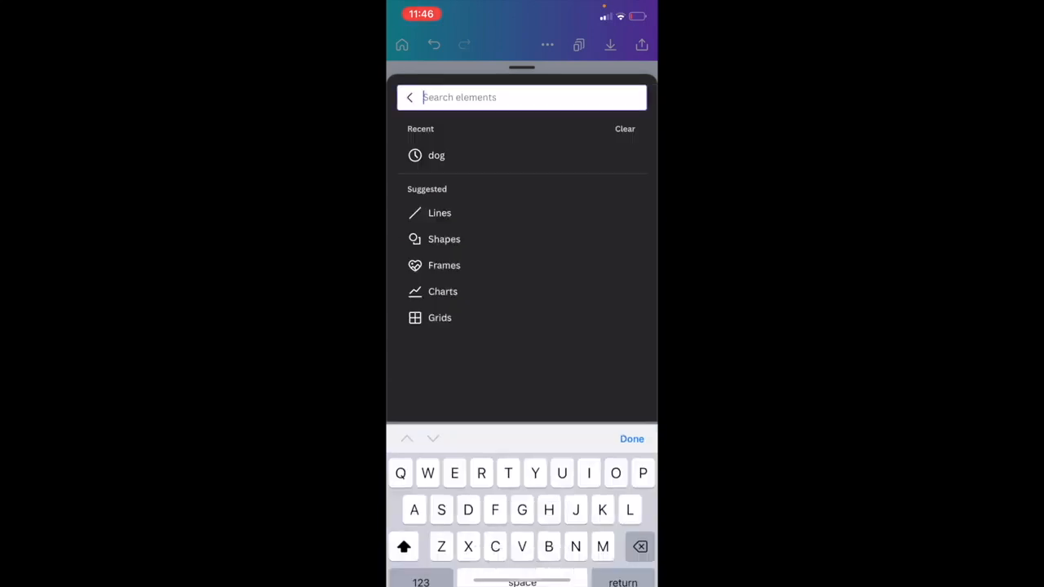
text(Cat)
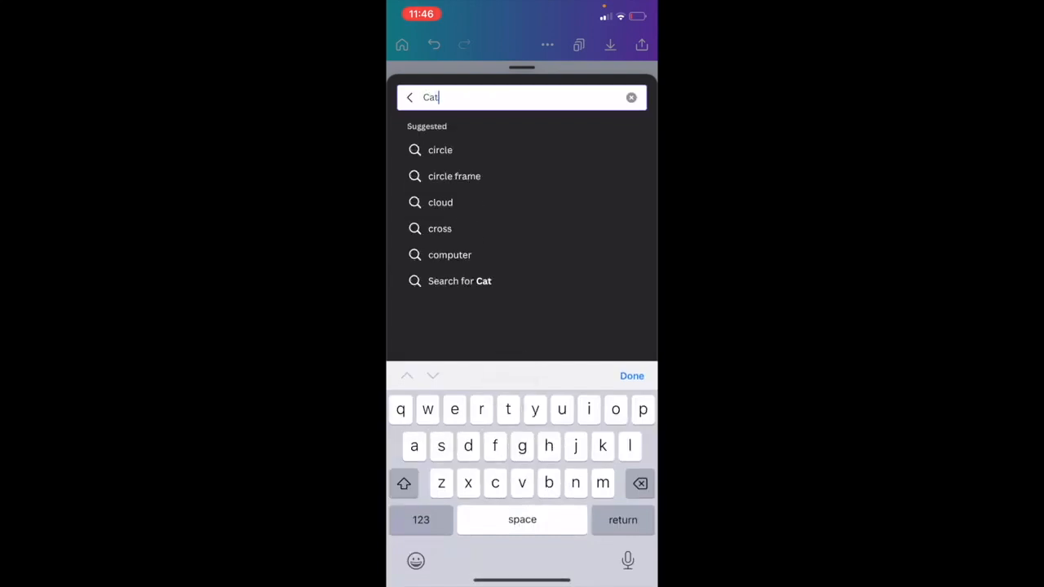
click(459, 281)
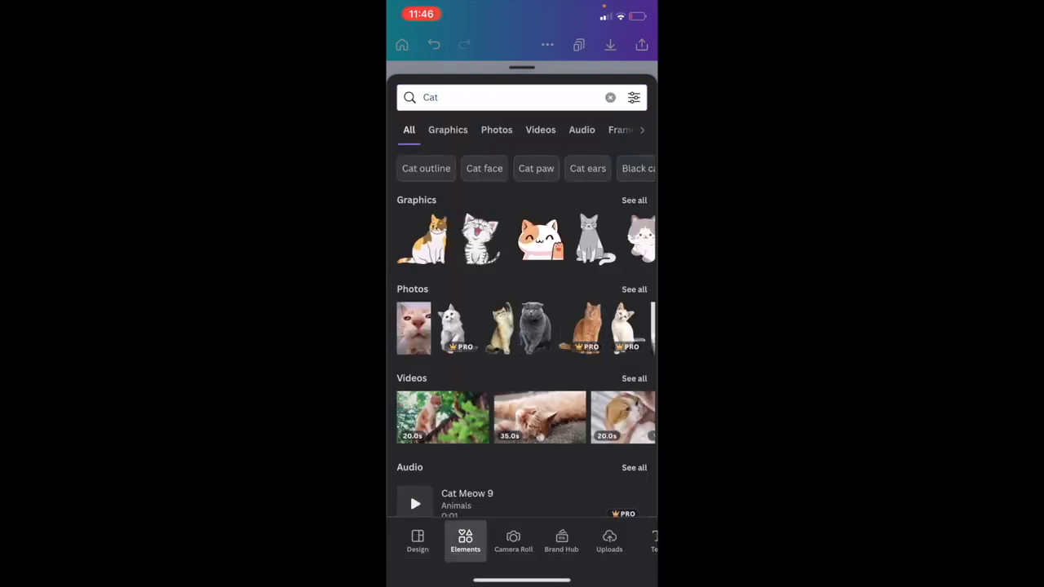
Filter the Cat results to Photos and add the pink-background cat photo.
click(496, 130)
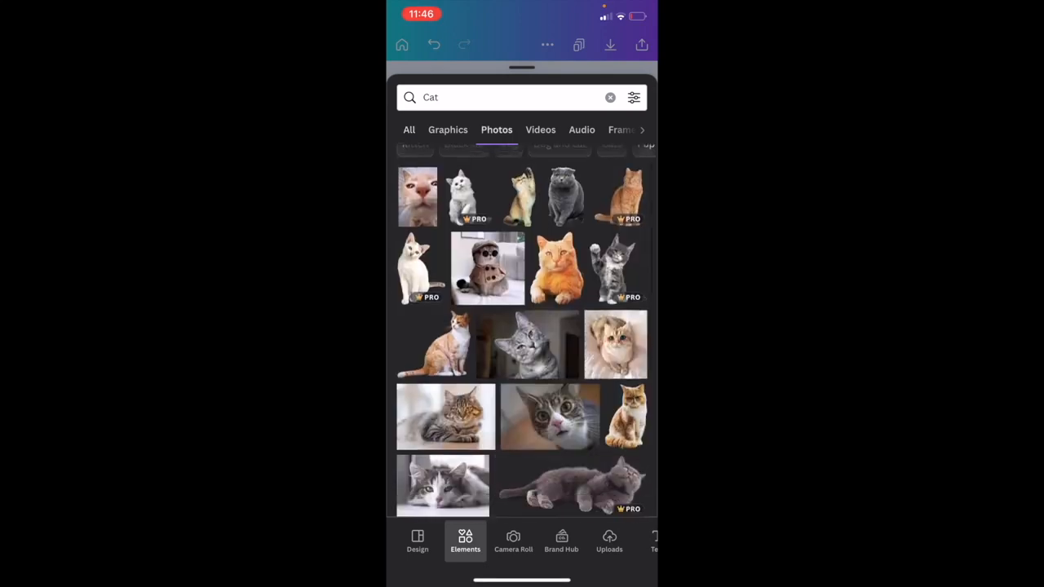
scroll(down, 3)
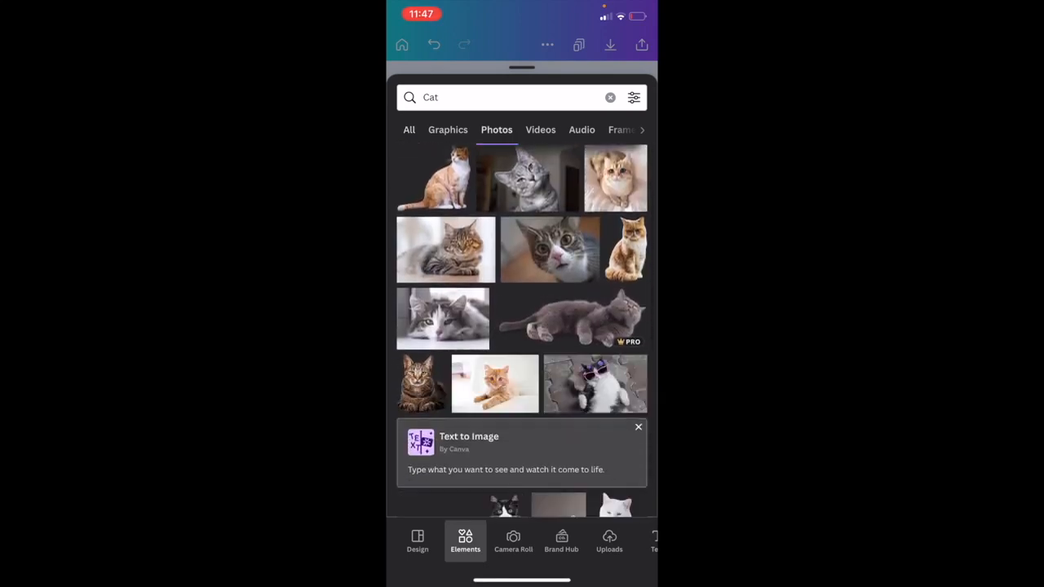
scroll(down, 3)
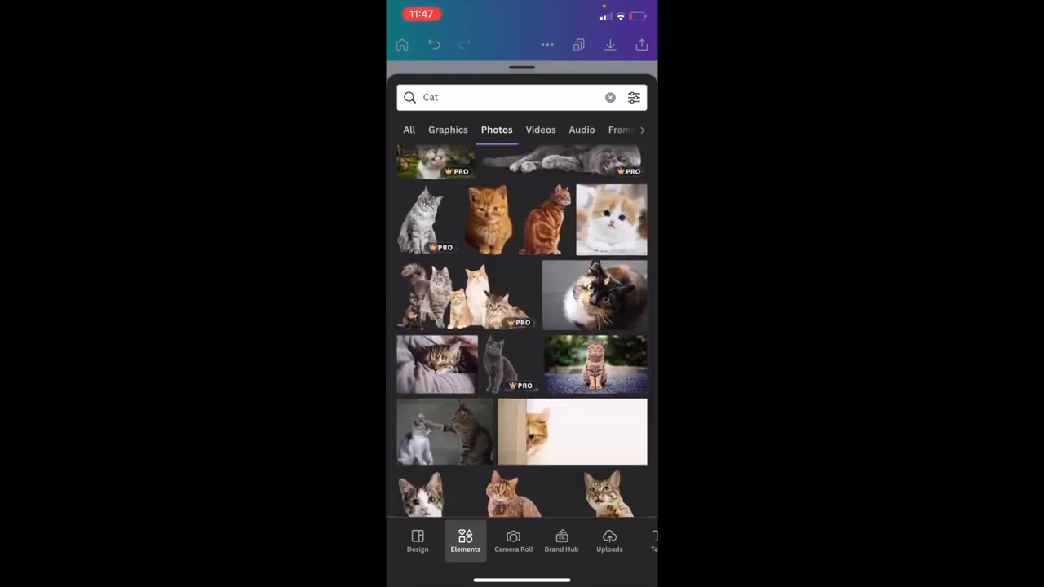
scroll(down, 3)
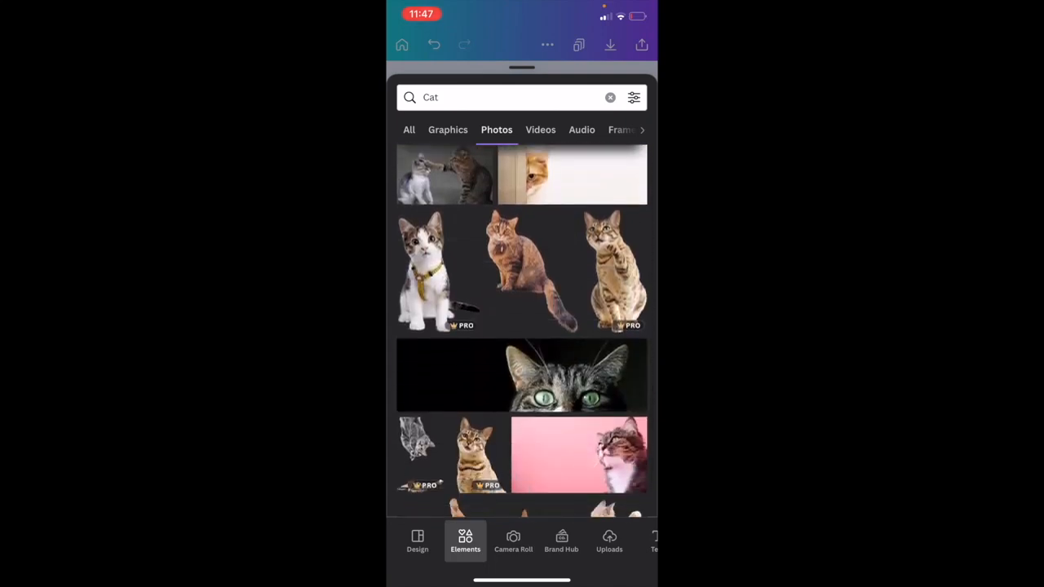
scroll(down, 3)
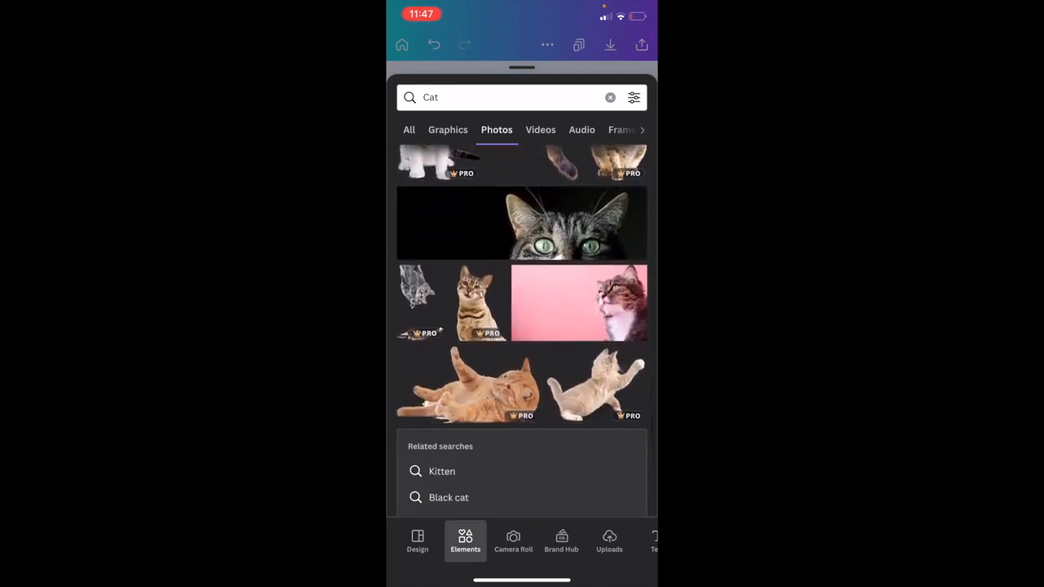
click(579, 302)
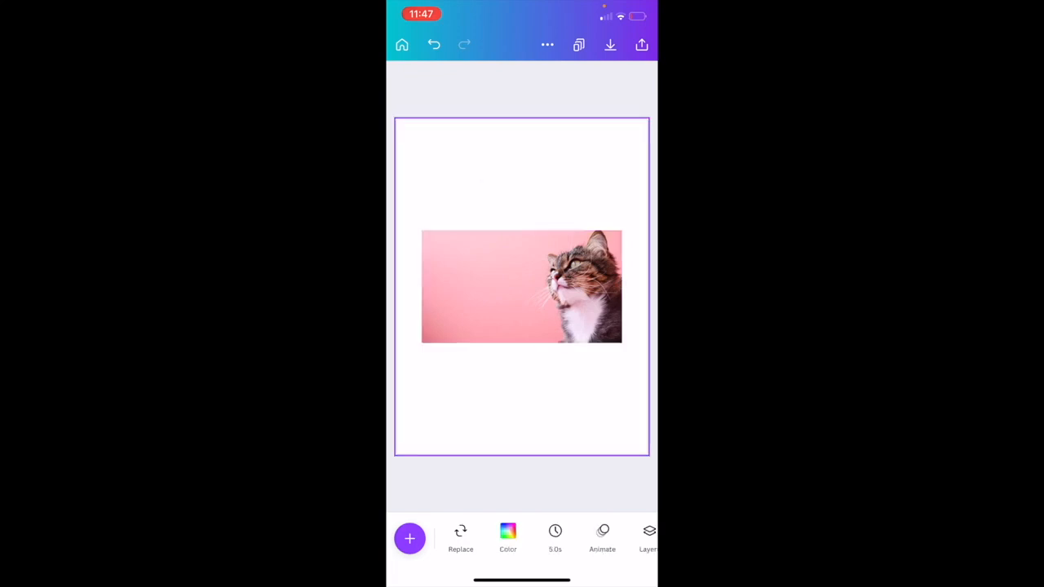
Select the placed cat photo and show its Effects options.
click(521, 286)
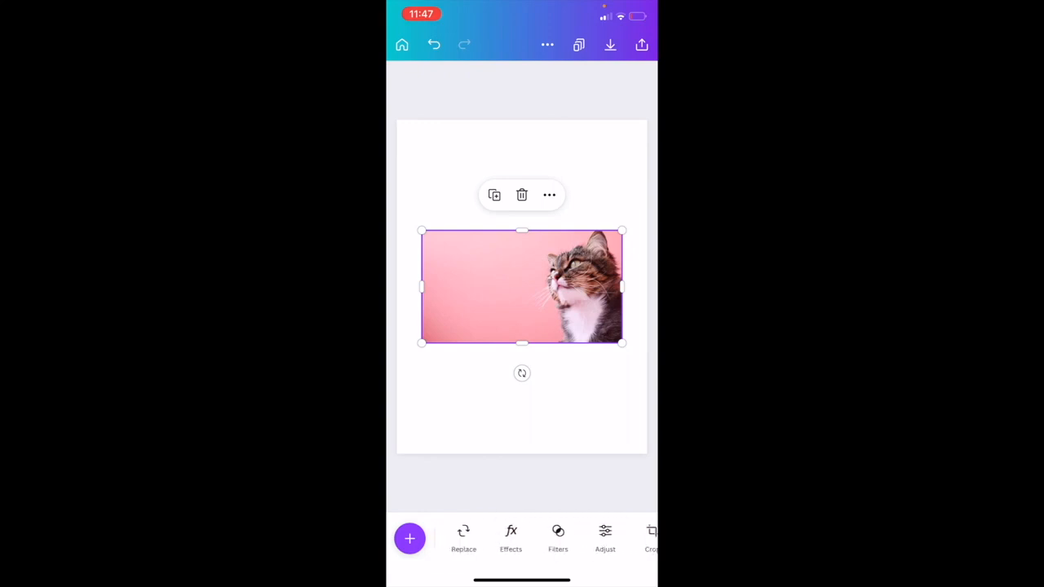
click(510, 537)
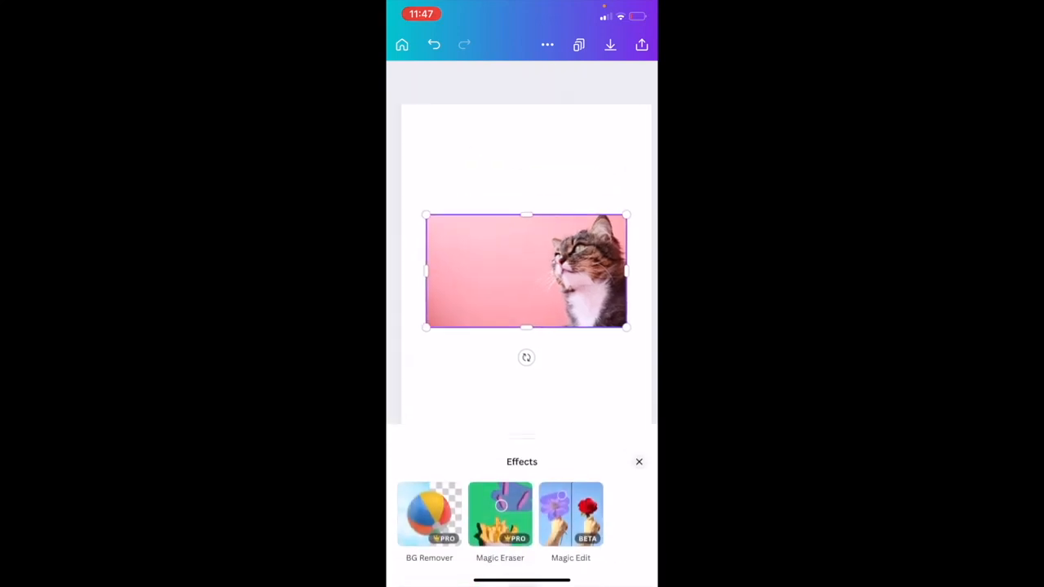
click(640, 462)
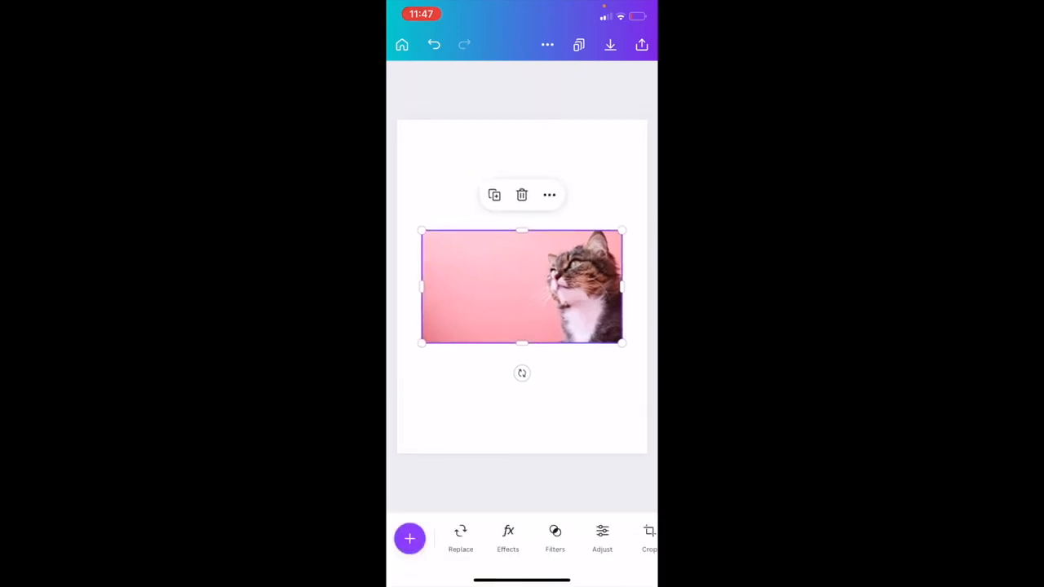
click(507, 538)
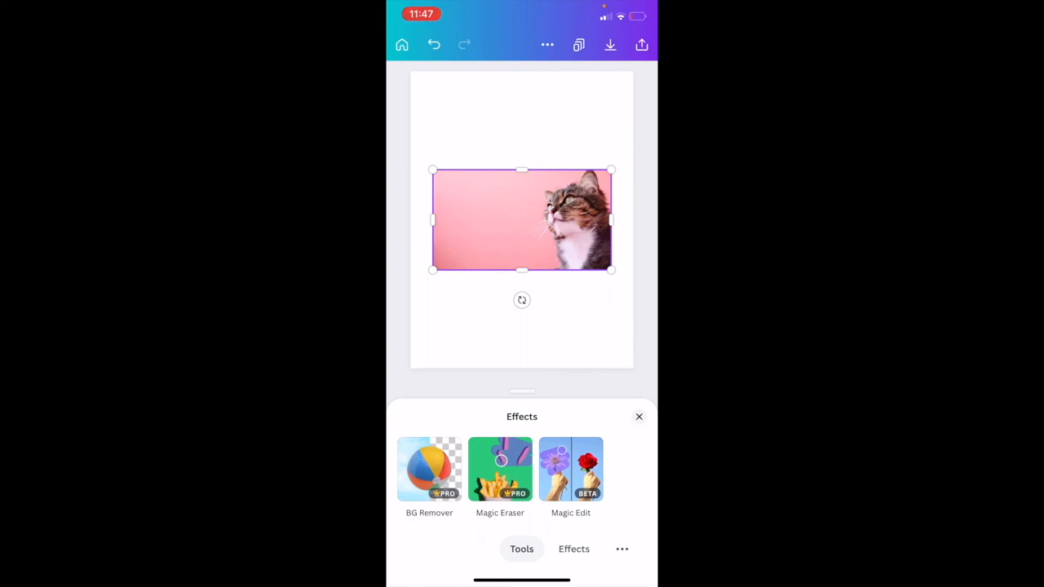
Apply BG Remover to the cat photo, then close the Effects panel.
click(429, 469)
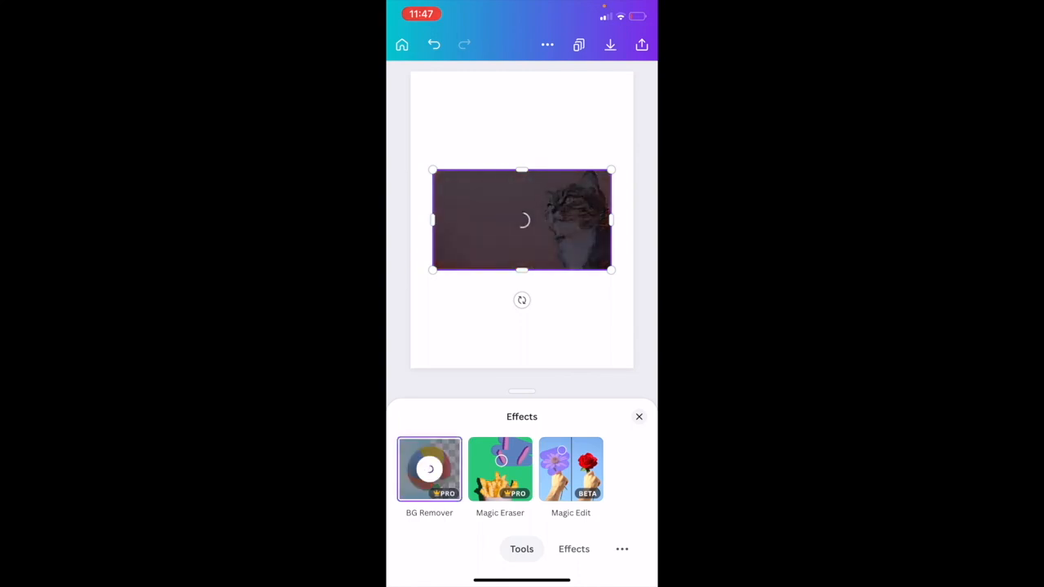
click(429, 469)
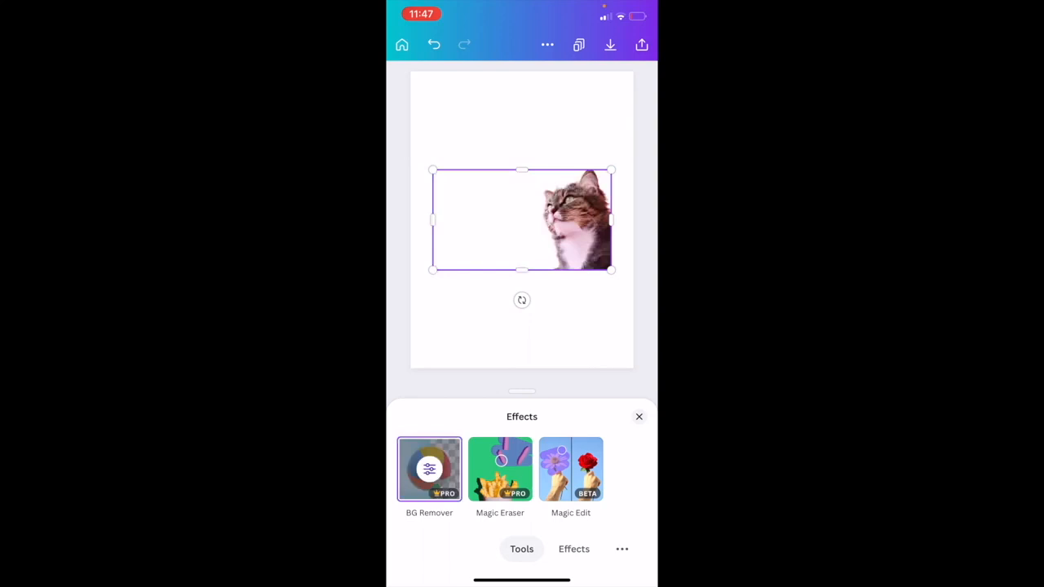
click(638, 417)
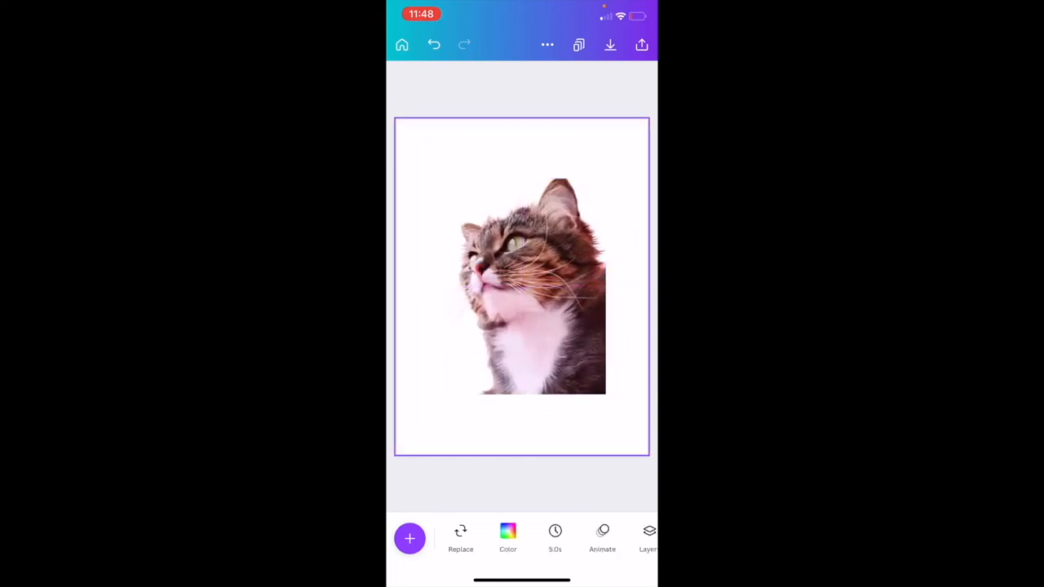
Set the page background colour to the red swatch.
click(507, 538)
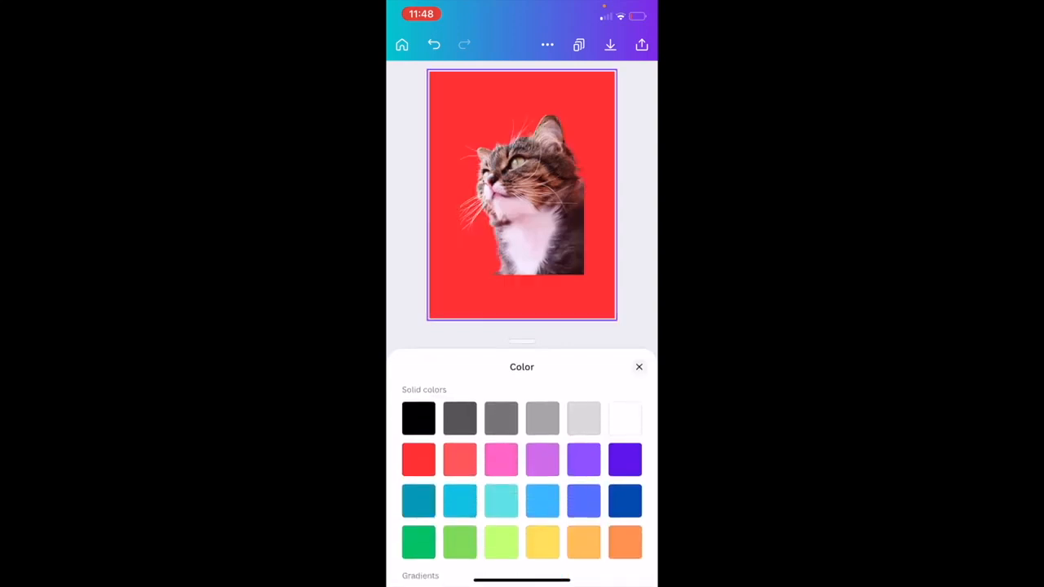
click(640, 366)
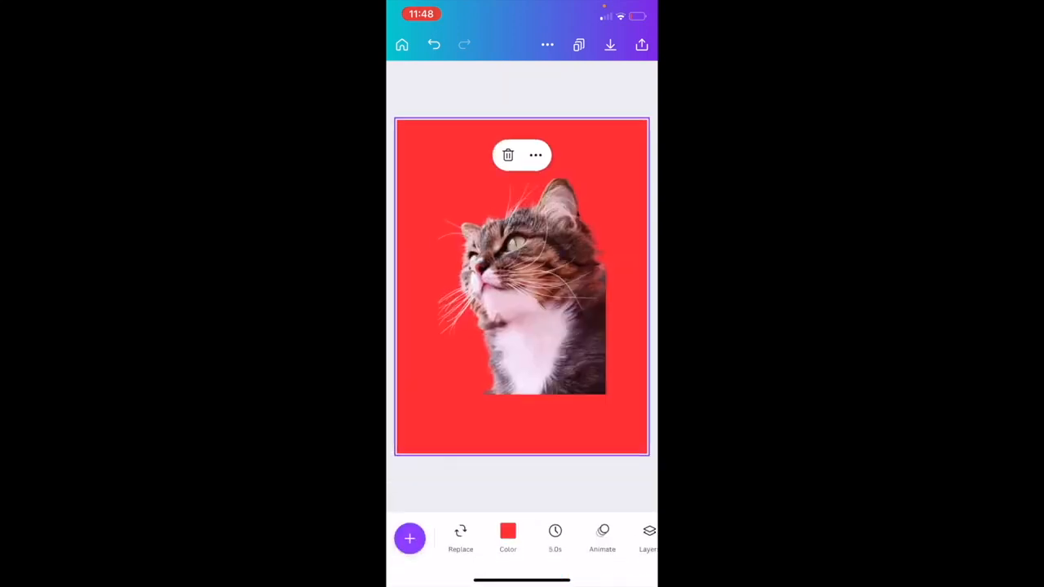
click(522, 285)
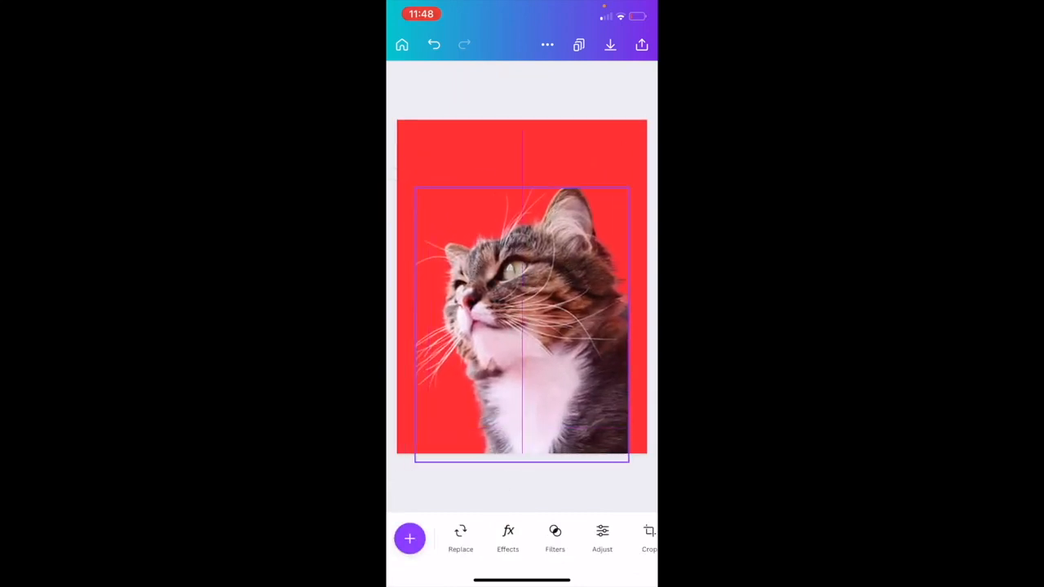
Scale up the cut-out cat photo to cover most of the red page.
click(522, 318)
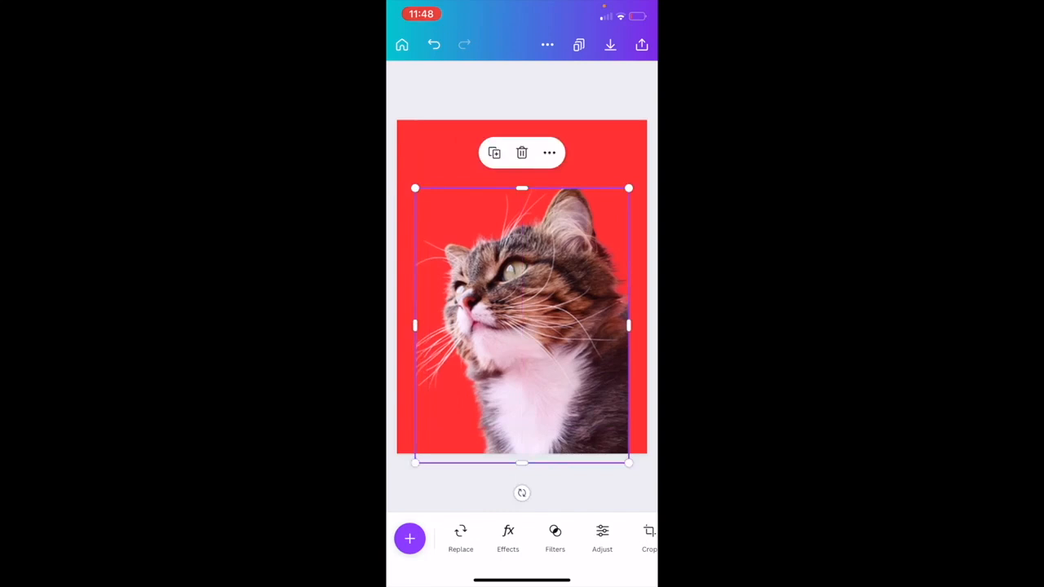